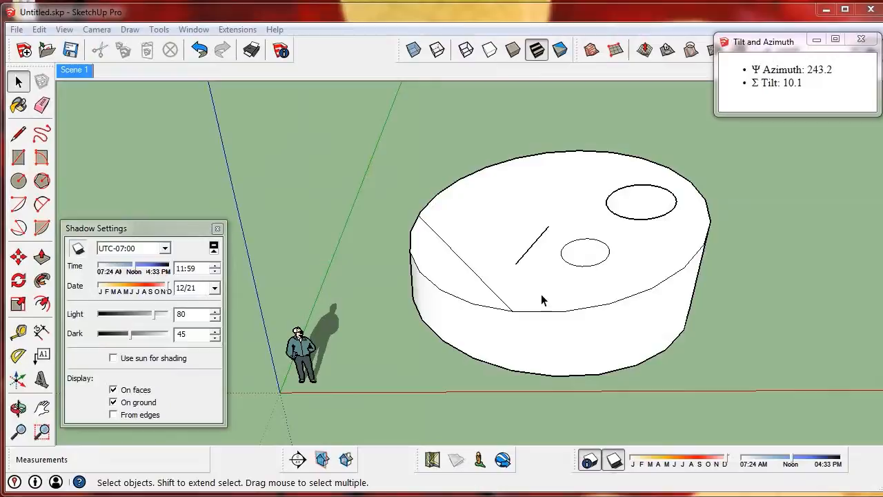
pyautogui.moveTo(544, 316)
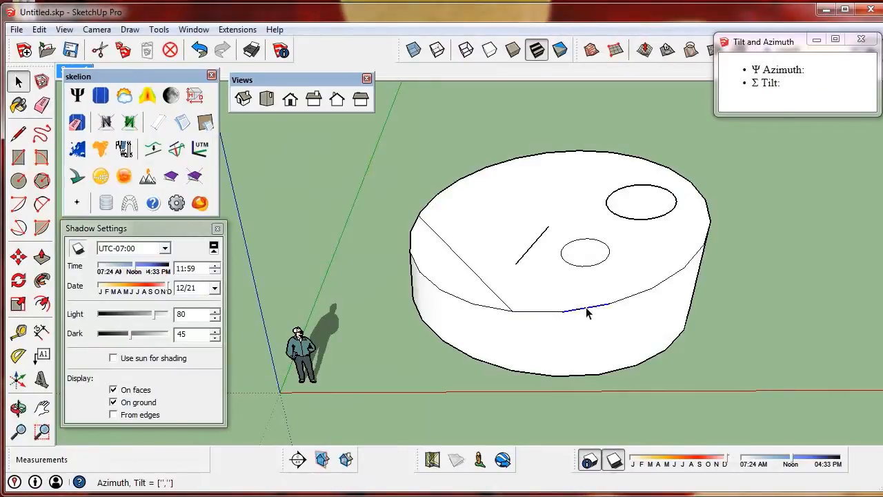
# Step: Select the roof face edge for panel rows and review the 360-convention azimuth/tilt settings
pyautogui.click(518, 235)
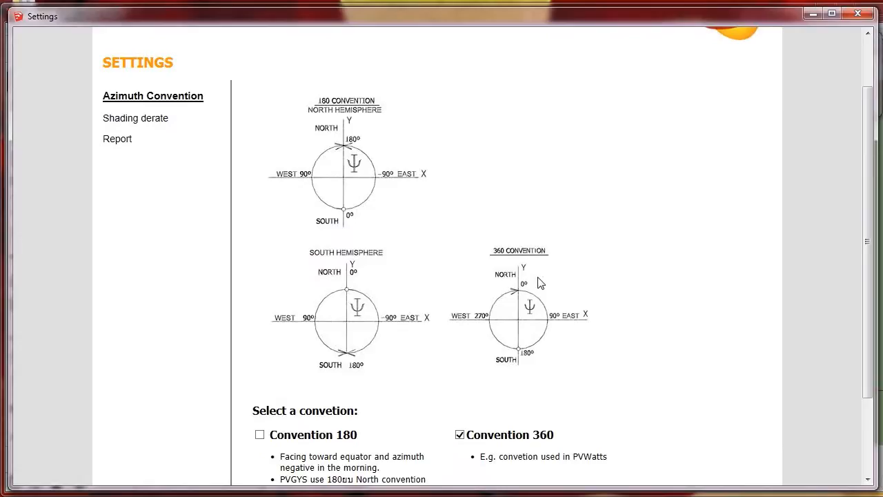
pyautogui.scroll(-3)
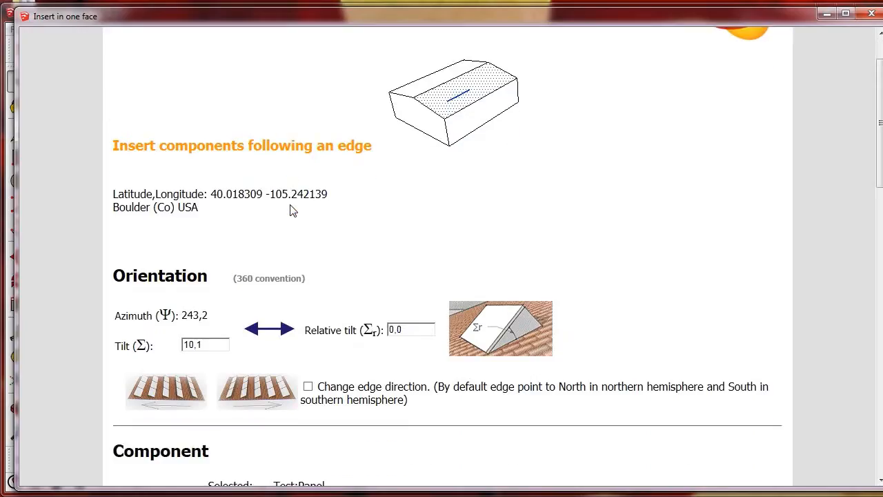
# Step: Set relative tilt 35,0, keep landscape Test:Panel with 0.70 m pitch, and fill the circular face
pyautogui.scroll(-3)
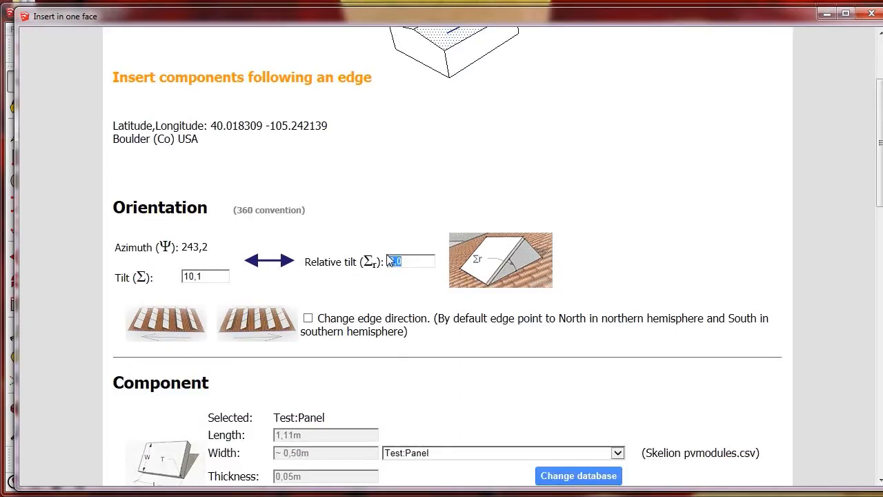
pyautogui.write('35,0')
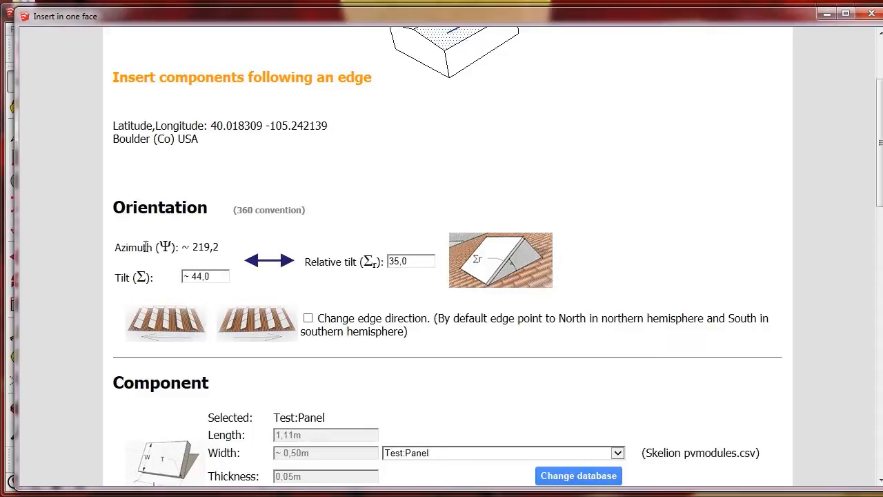
pyautogui.moveTo(263, 292)
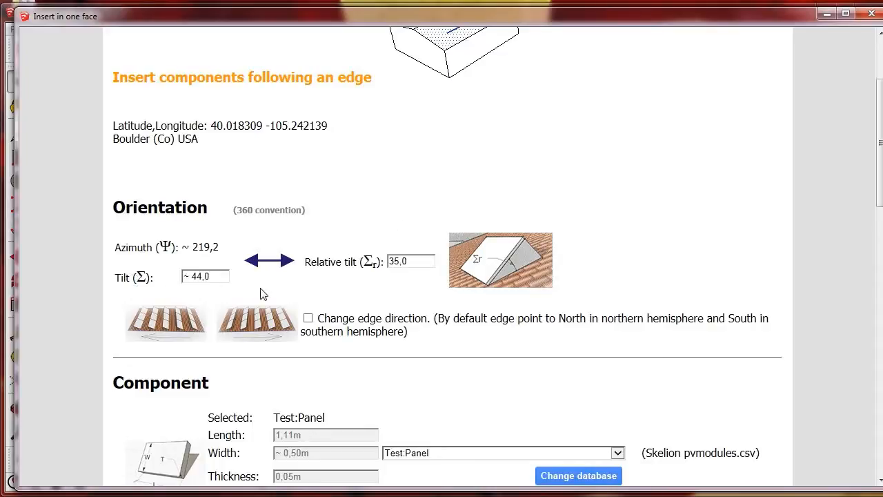
pyautogui.scroll(-3)
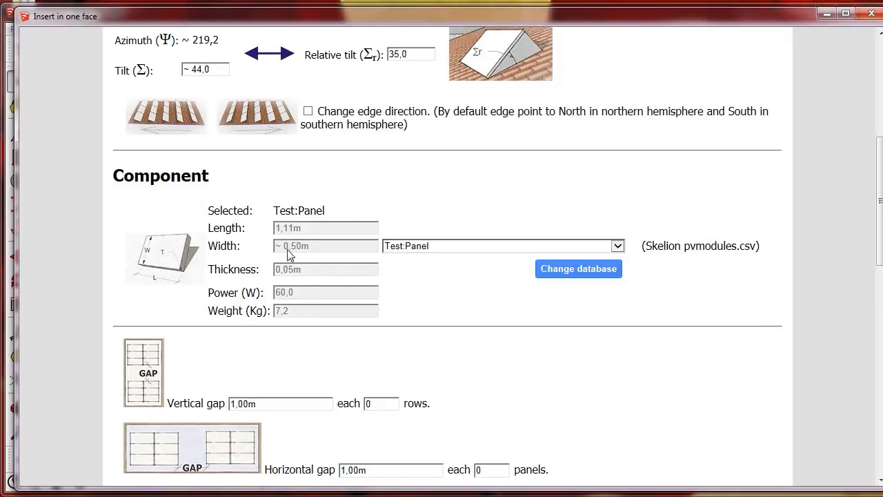
pyautogui.scroll(-3)
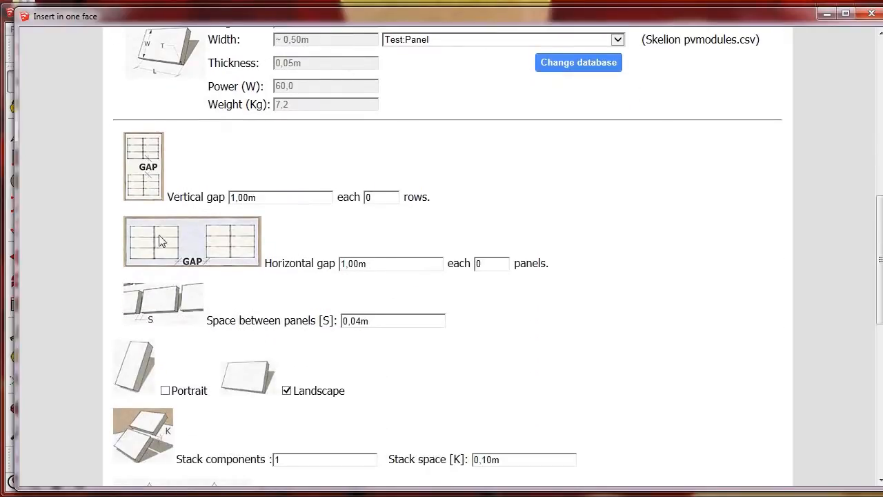
pyautogui.moveTo(295, 306)
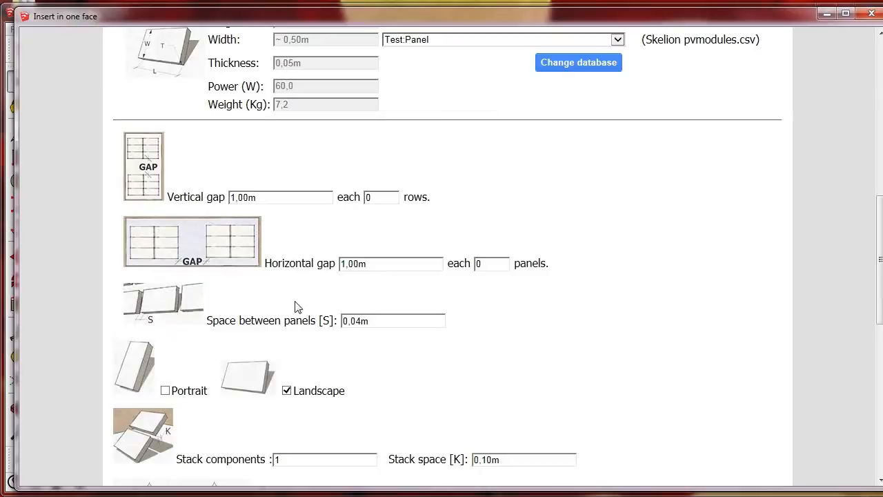
pyautogui.moveTo(290, 398)
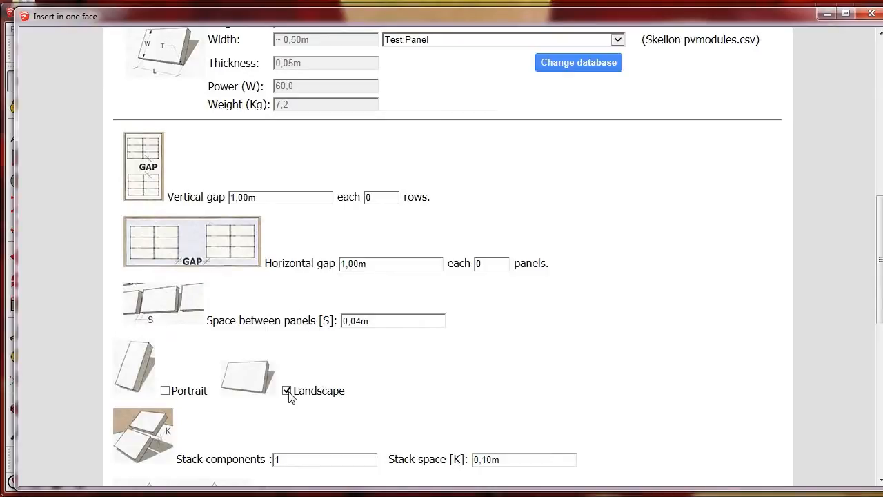
pyautogui.scroll(-3)
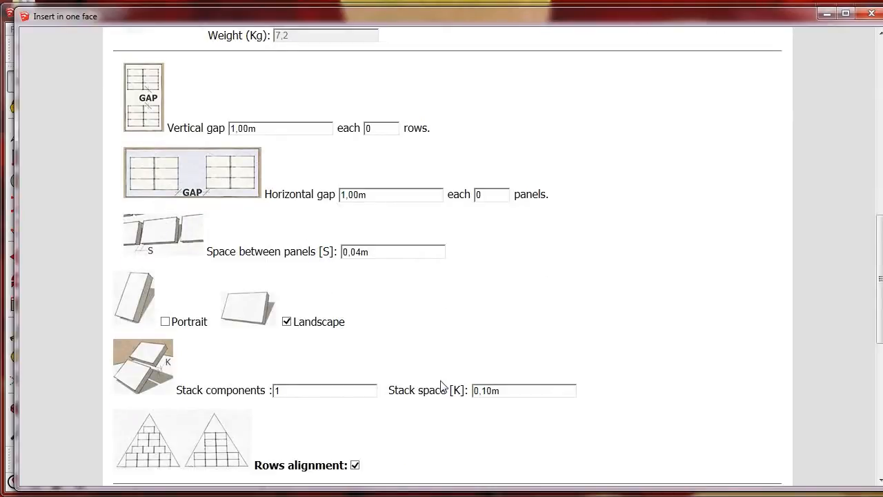
pyautogui.scroll(-3)
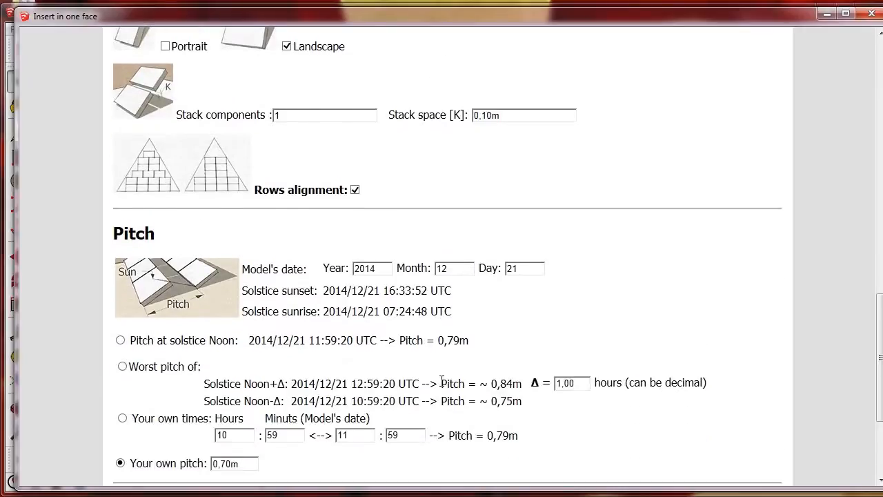
pyautogui.scroll(-3)
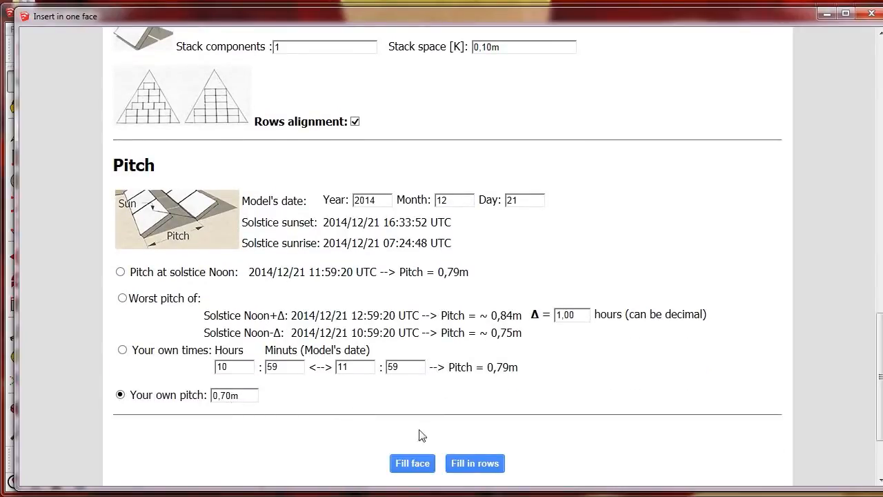
pyautogui.click(411, 464)
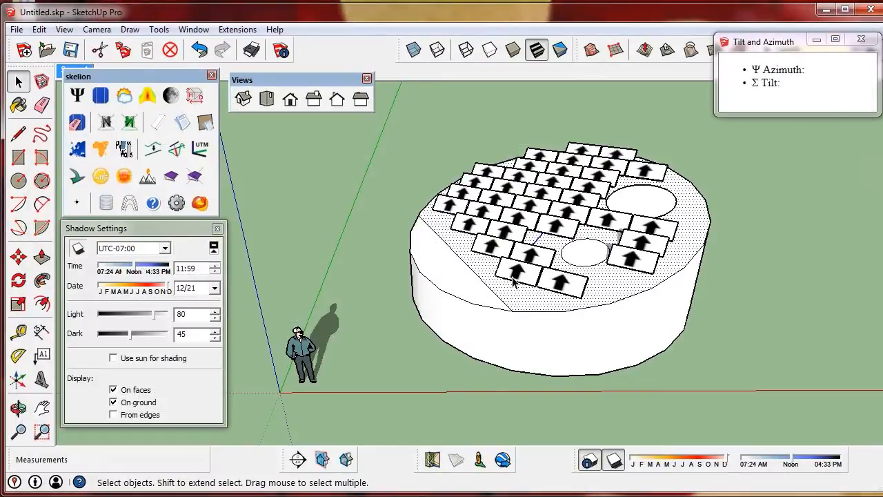
pyautogui.moveTo(469, 237)
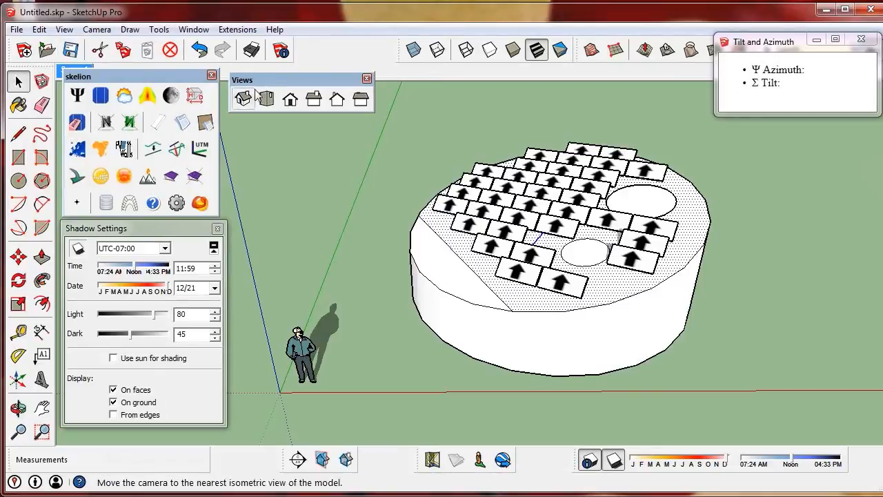
# Step: View the diagonal panel rows on the circular face from directly above
pyautogui.click(266, 99)
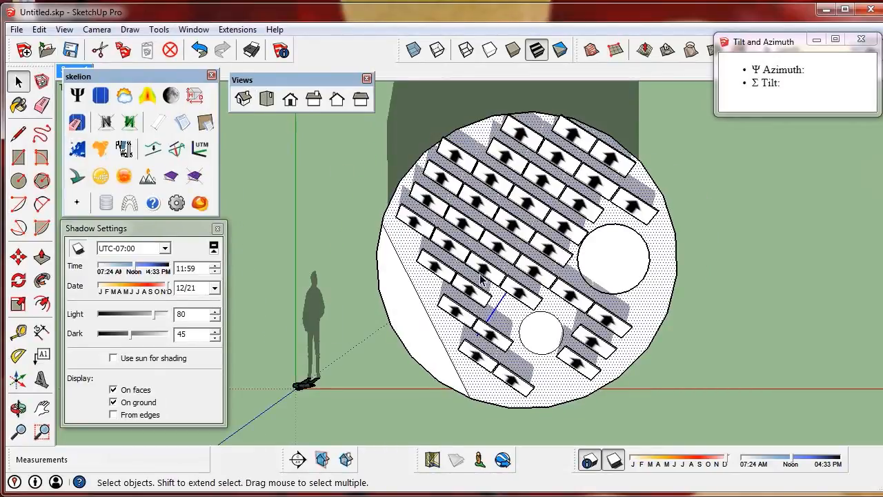
pyautogui.moveTo(500, 296)
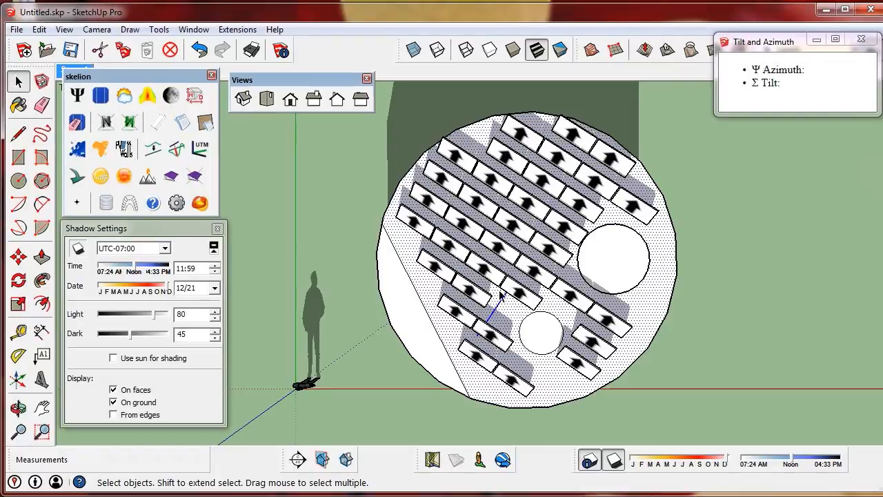
pyautogui.click(18, 409)
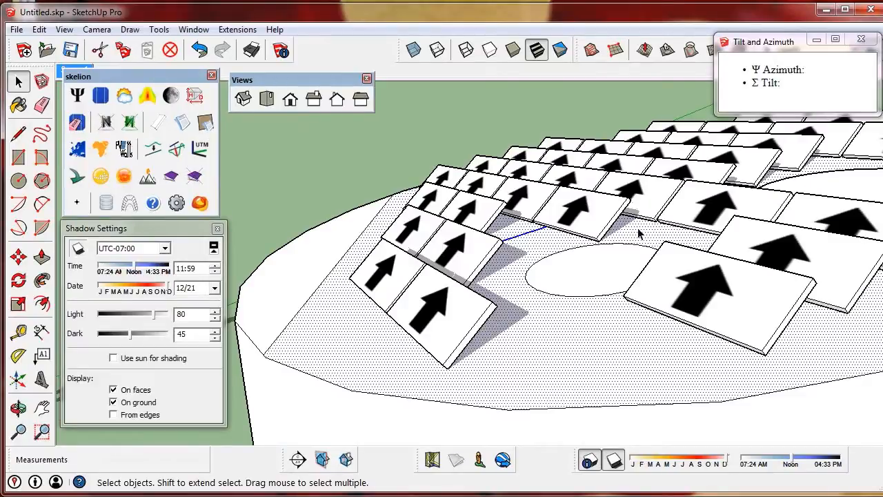
# Step: Measure a panel's tilt against the roof face with the Protractor, reading 35.0 degrees
pyautogui.click(19, 305)
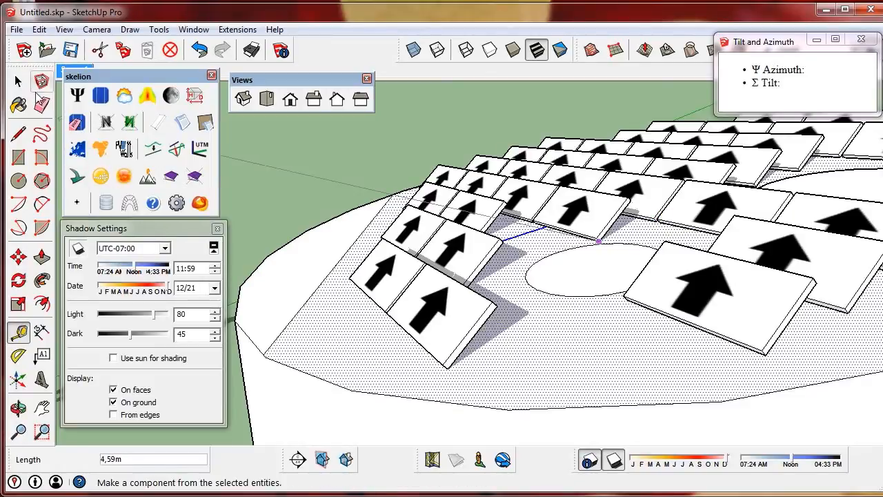
pyautogui.click(41, 331)
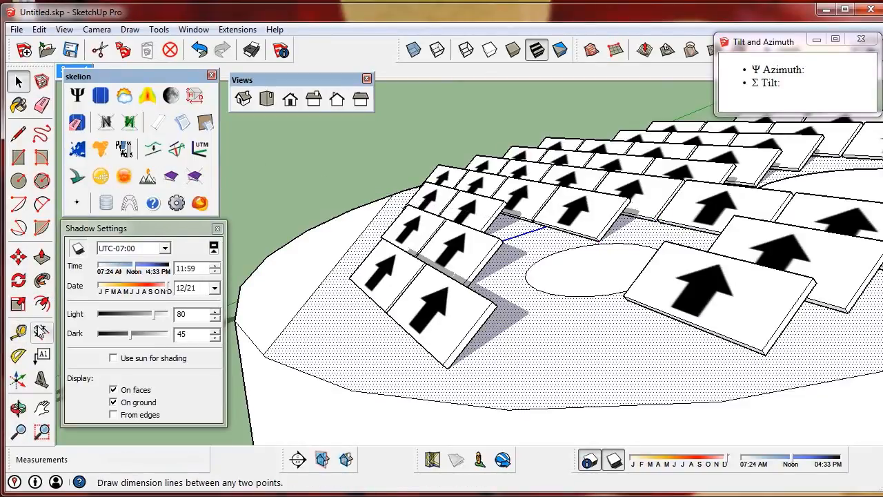
pyautogui.click(18, 356)
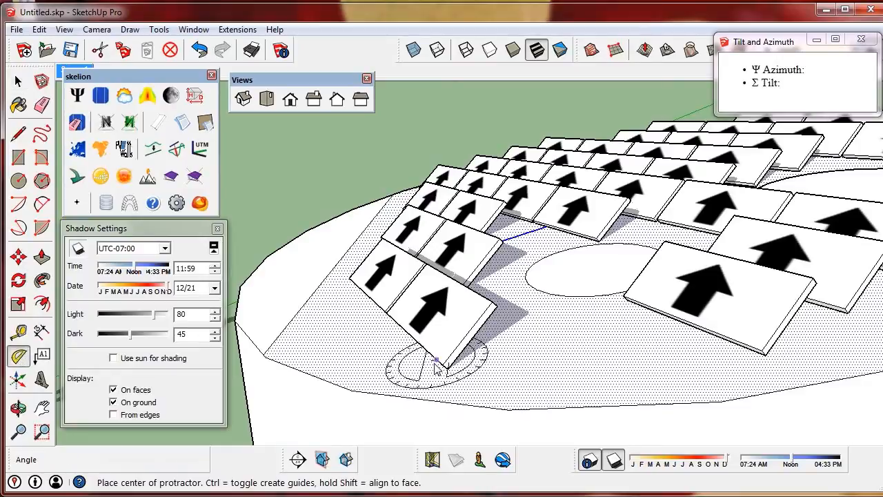
pyautogui.click(439, 361)
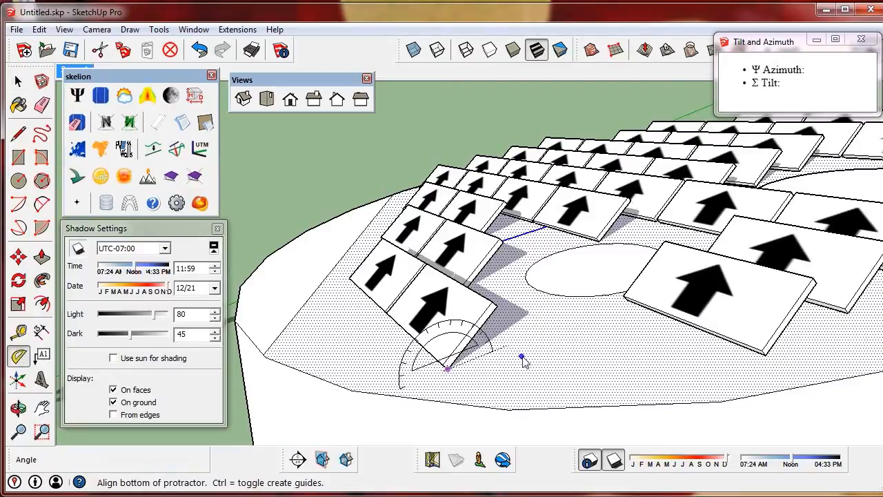
pyautogui.click(524, 359)
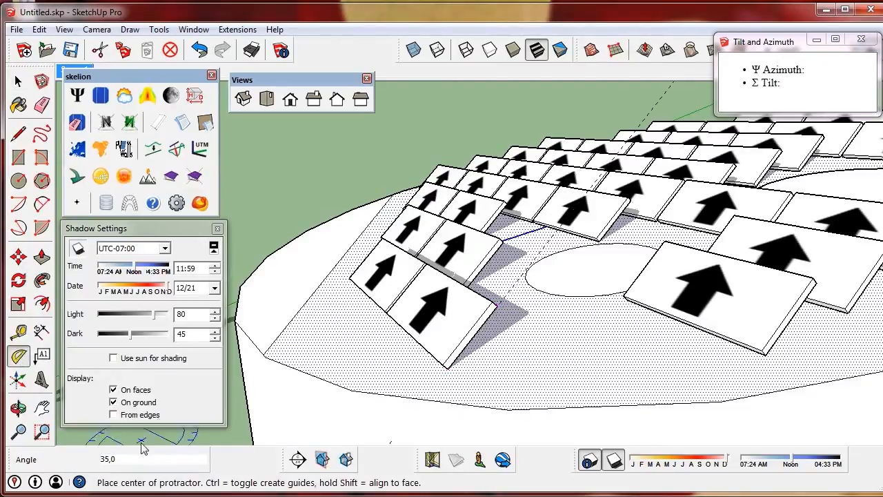
pyautogui.moveTo(150, 331)
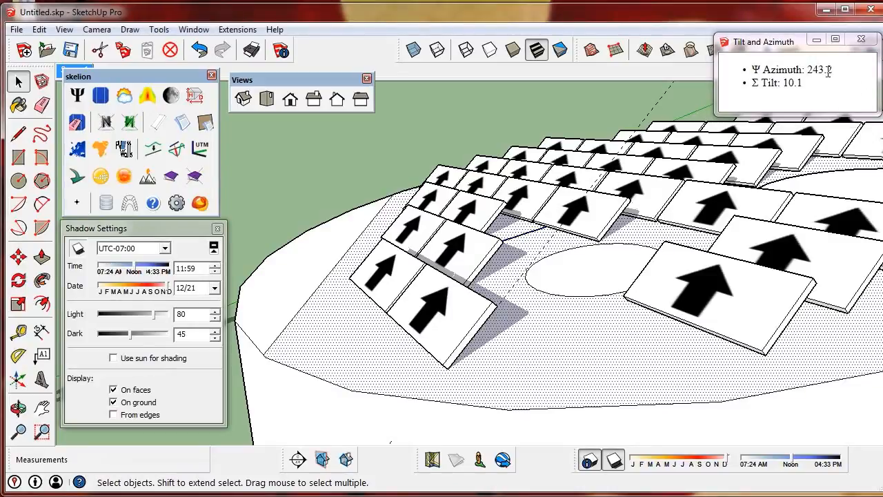
# Step: Select the left tilted face and read its Skelion azimuth 219.2 and tilt 44.0
pyautogui.click(427, 325)
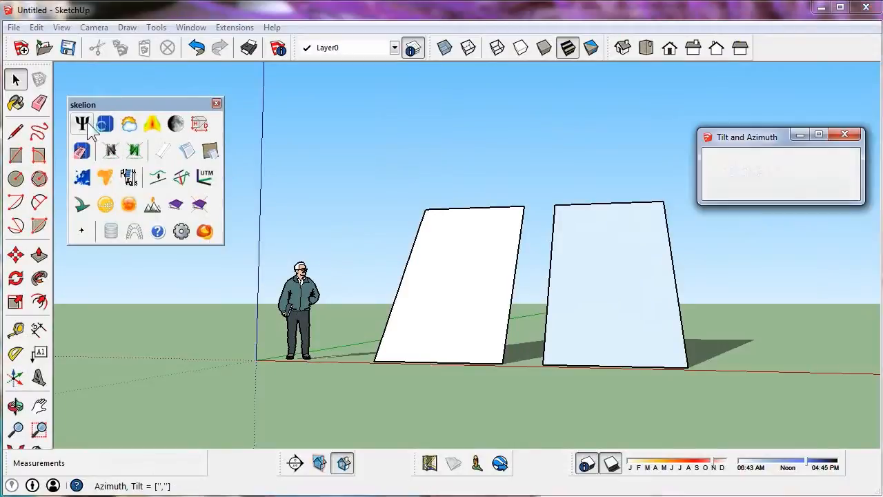
pyautogui.click(83, 124)
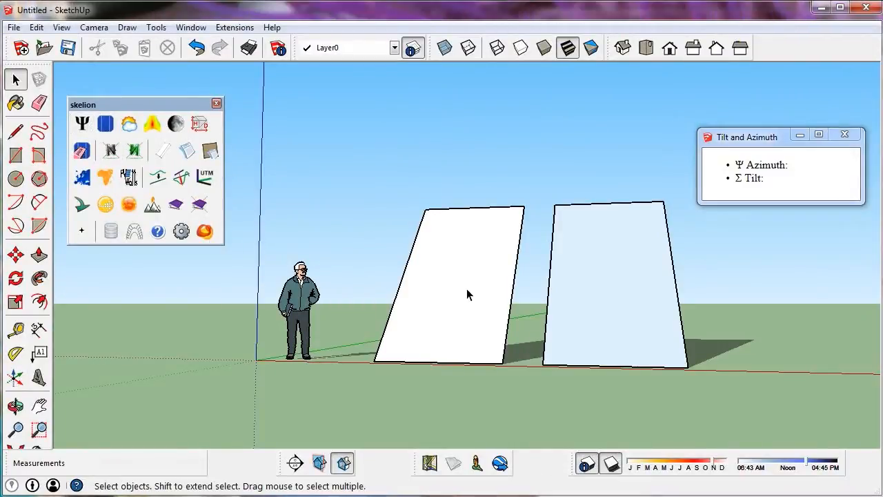
pyautogui.click(449, 290)
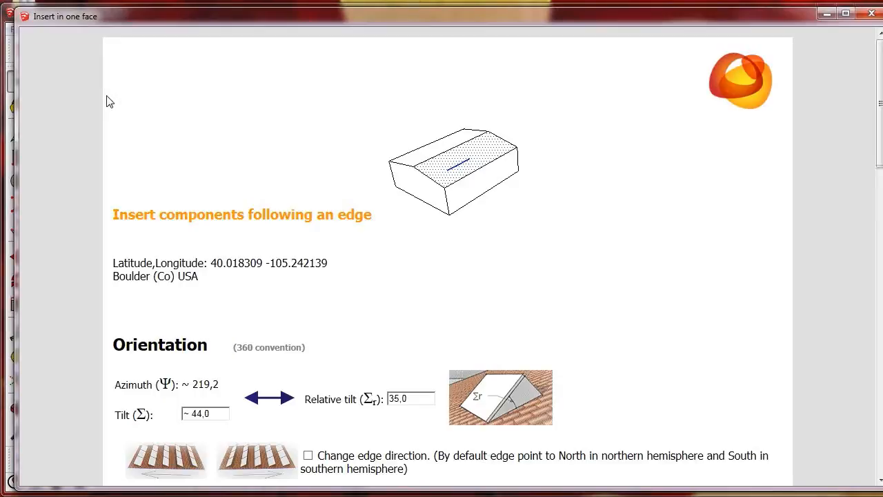
# Step: Fill the tilted face with panel rows spaced by the 0.79 m solstice-noon pitch
pyautogui.scroll(-3)
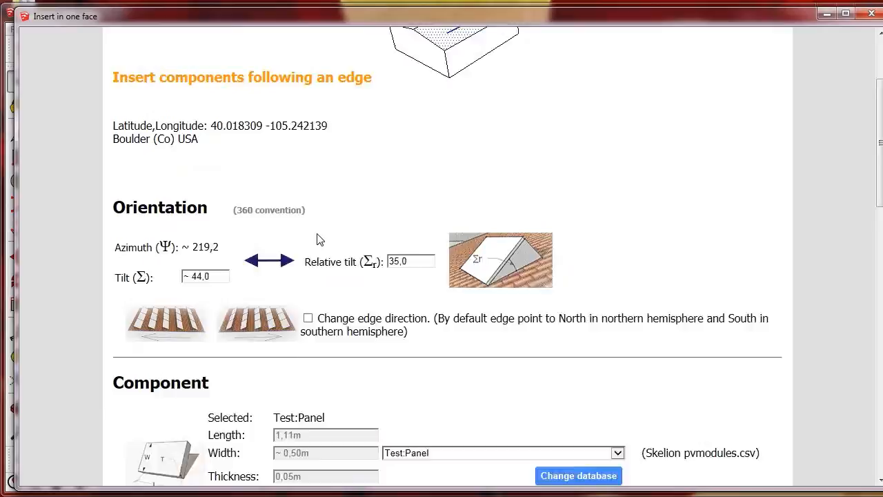
pyautogui.scroll(-3)
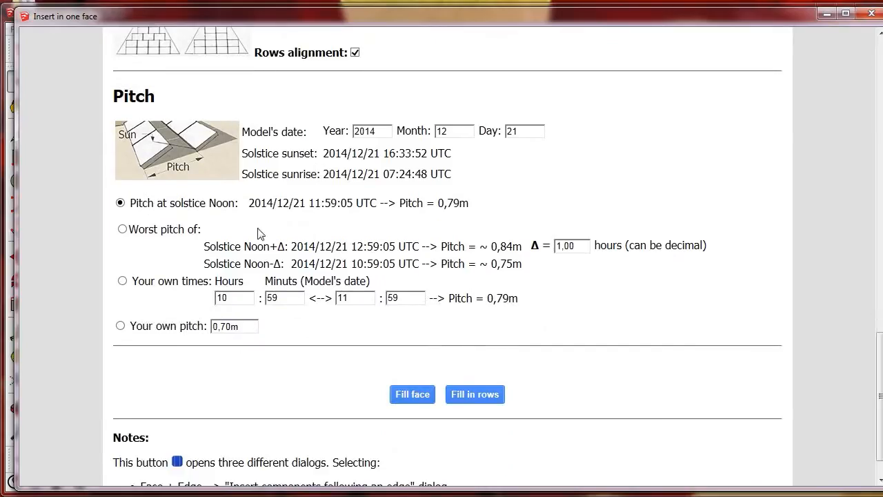
pyautogui.doubleClick(240, 202)
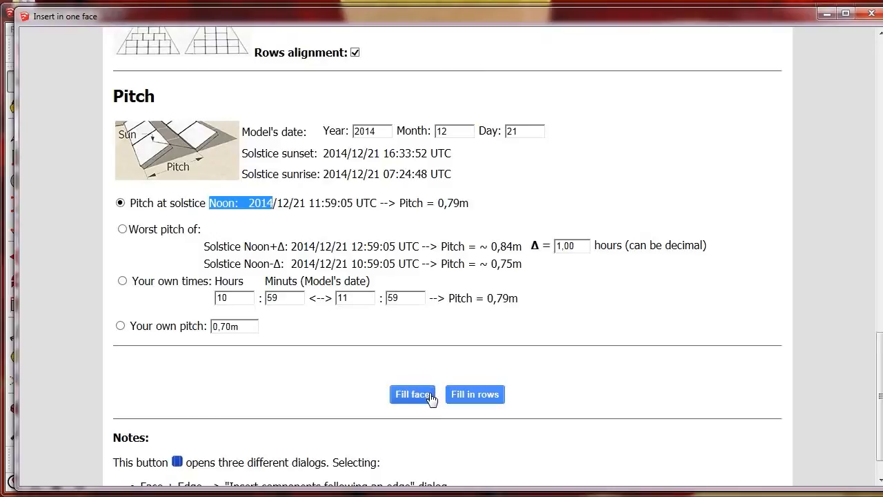
pyautogui.click(411, 395)
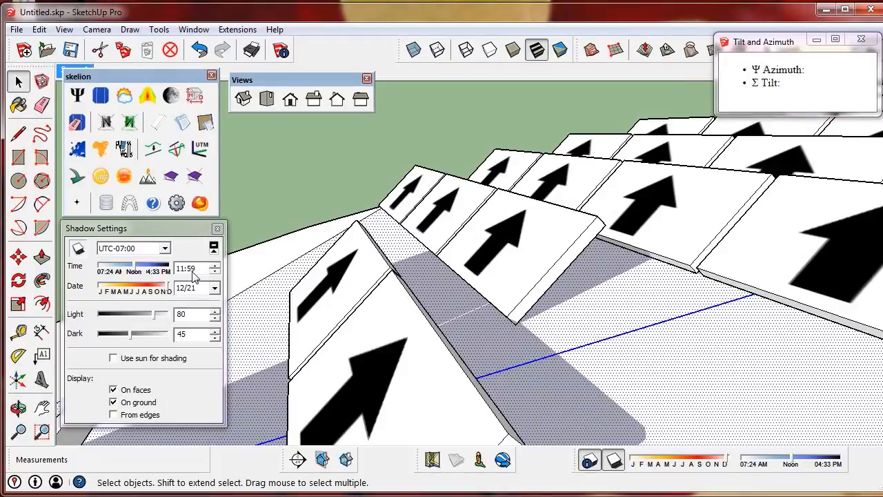
pyautogui.click(17, 331)
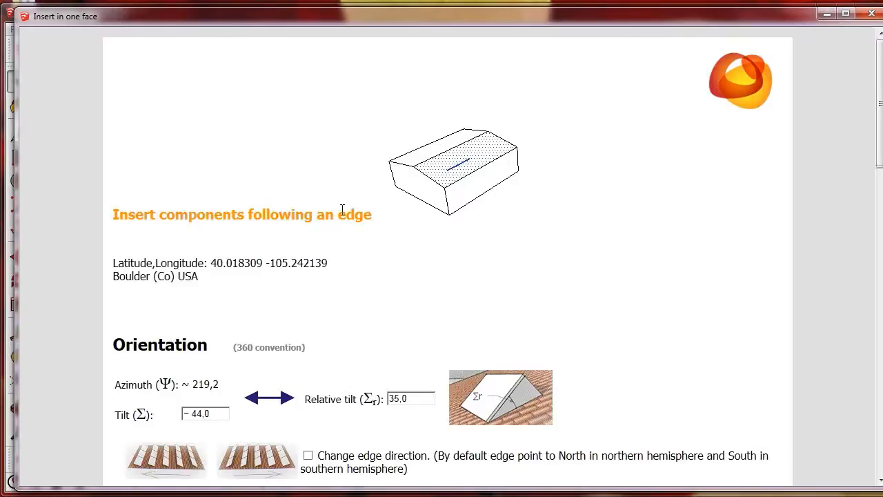
# Step: Switch the single-face pitch to a custom 0.70 m instead of solstice-noon spacing
pyautogui.tripleClick(411, 399)
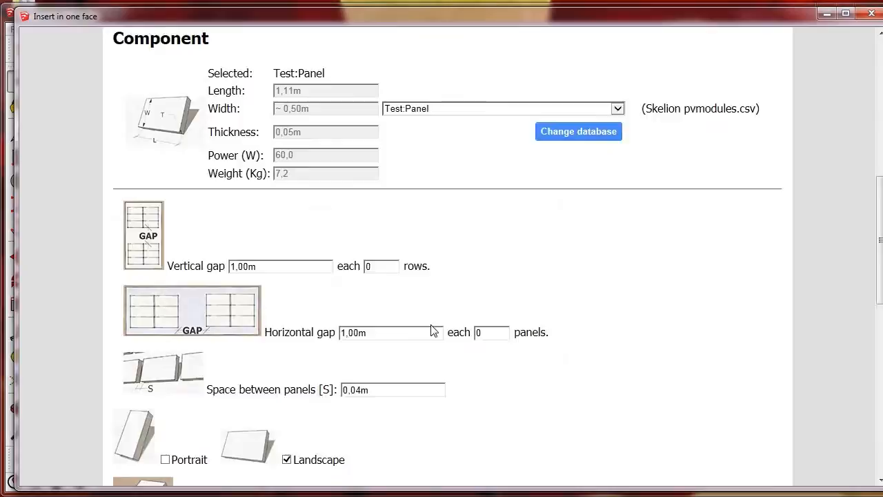
pyautogui.scroll(-3)
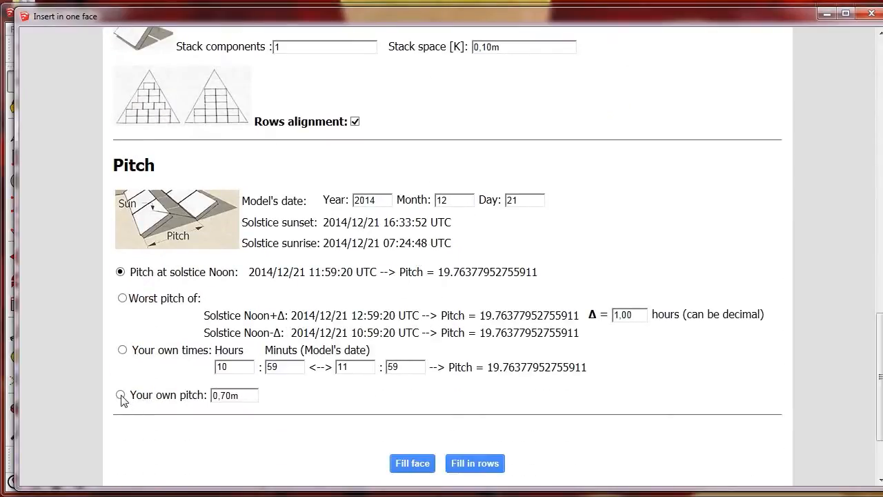
pyautogui.click(121, 395)
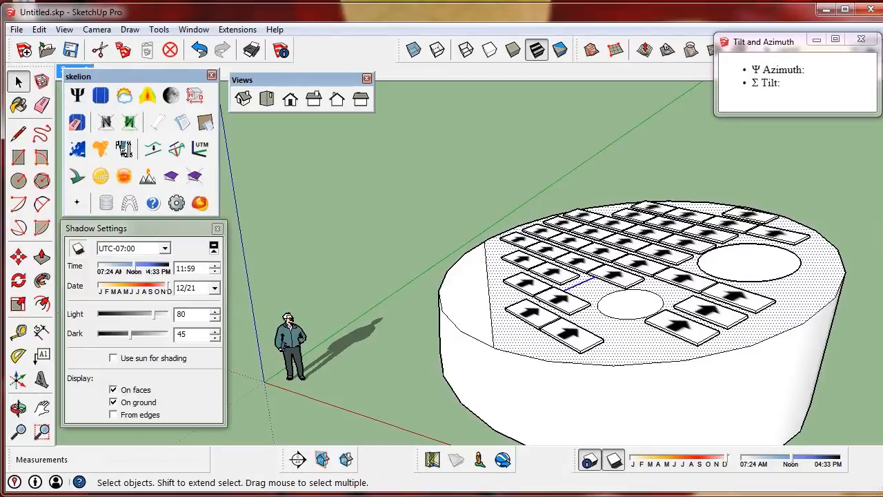
pyautogui.moveTo(665, 425)
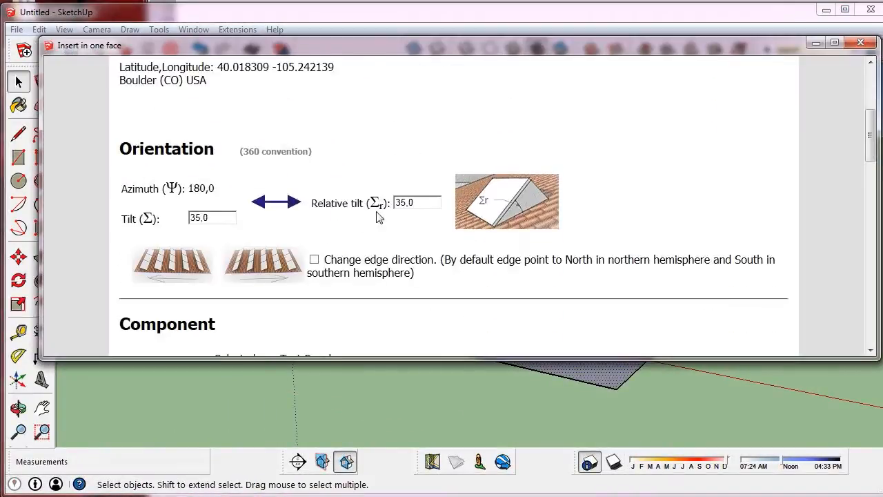
pyautogui.moveTo(453, 205)
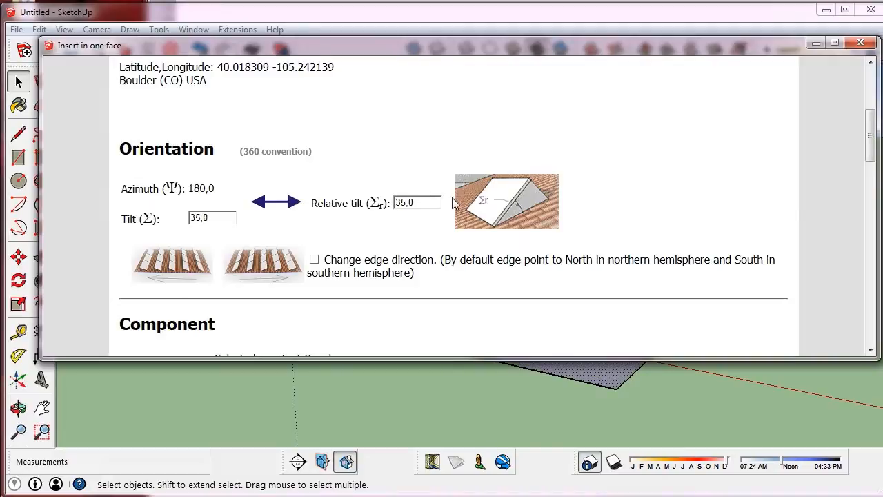
# Step: Fill the ground face with panel rows at azimuth 180 and tilt 35, then inspect them
pyautogui.scroll(3)
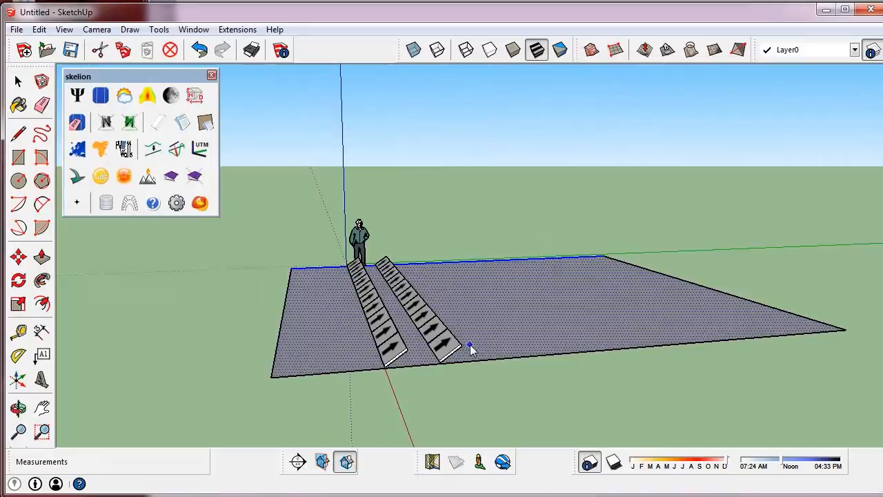
pyautogui.moveTo(469, 348); pyautogui.dragTo(427, 333)
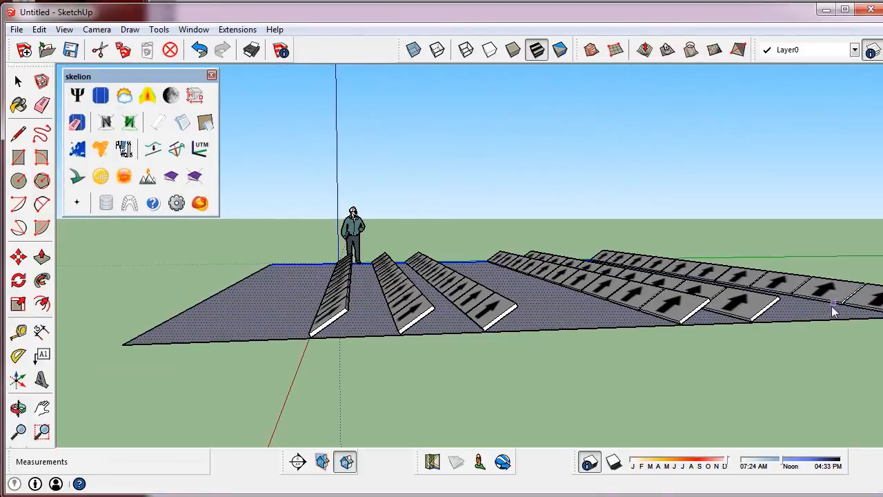
pyautogui.click(213, 75)
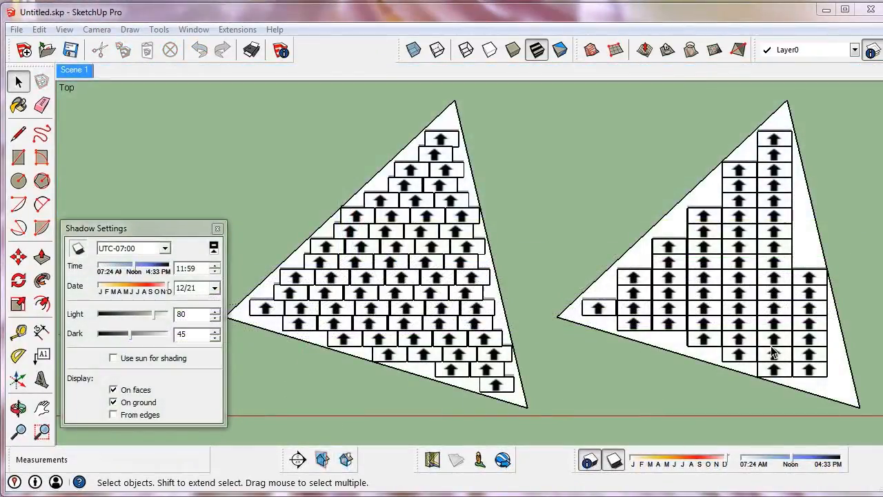
pyautogui.moveTo(545, 356)
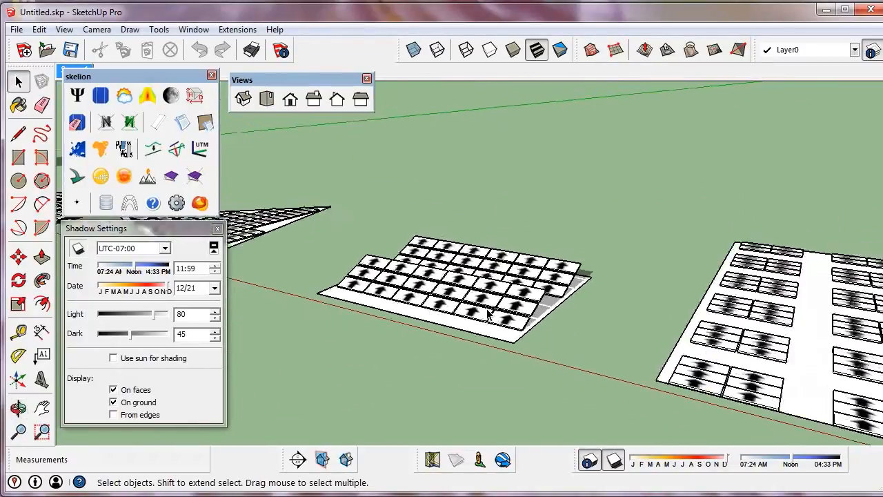
# Step: Review all panel layouts from Iso and Top views and an orbited overview
pyautogui.click(266, 100)
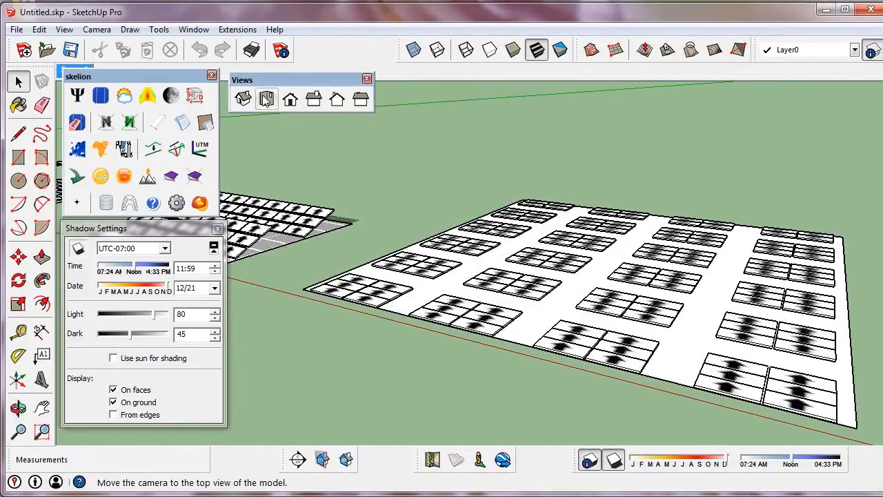
pyautogui.click(266, 100)
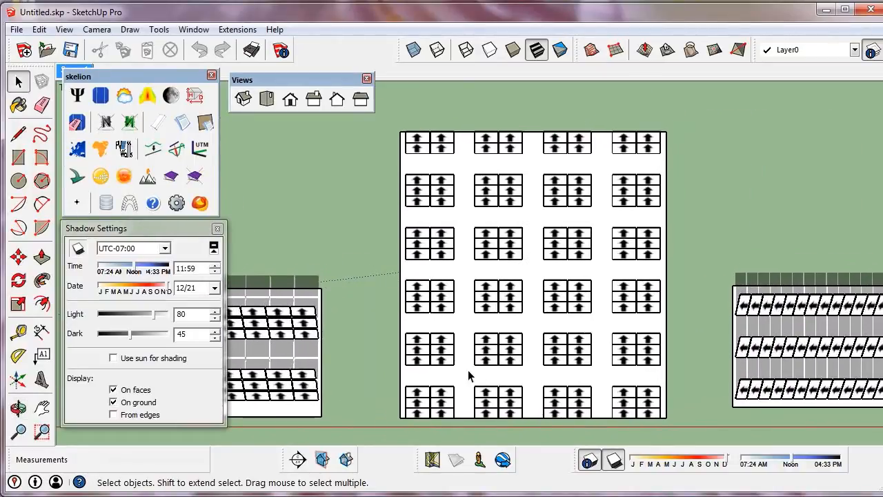
pyautogui.moveTo(480, 384)
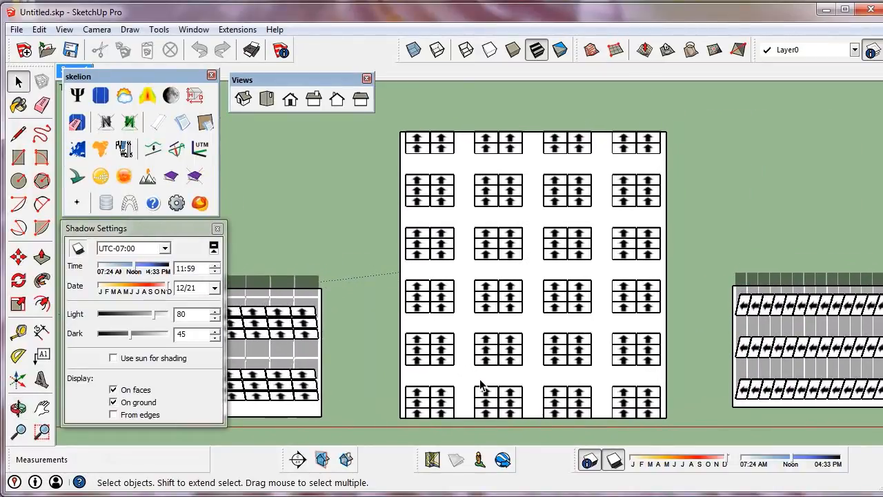
pyautogui.moveTo(447, 370)
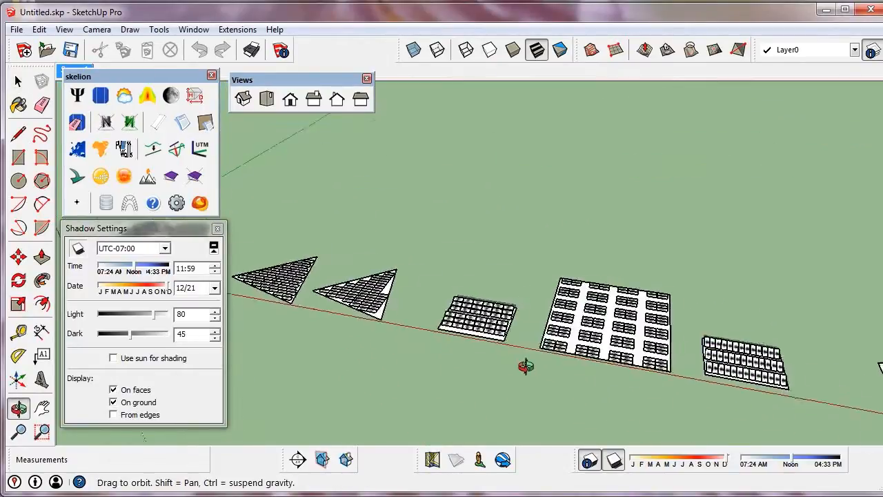
pyautogui.moveTo(525, 366); pyautogui.dragTo(475, 182)
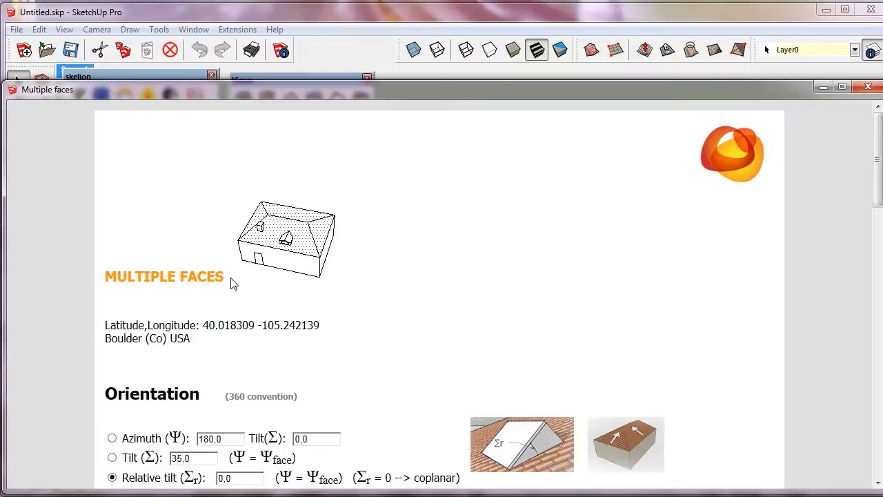
# Step: Set the multiple-faces custom pitch to 60cm and continue to place panels on the hipped roof
pyautogui.scroll(-3)
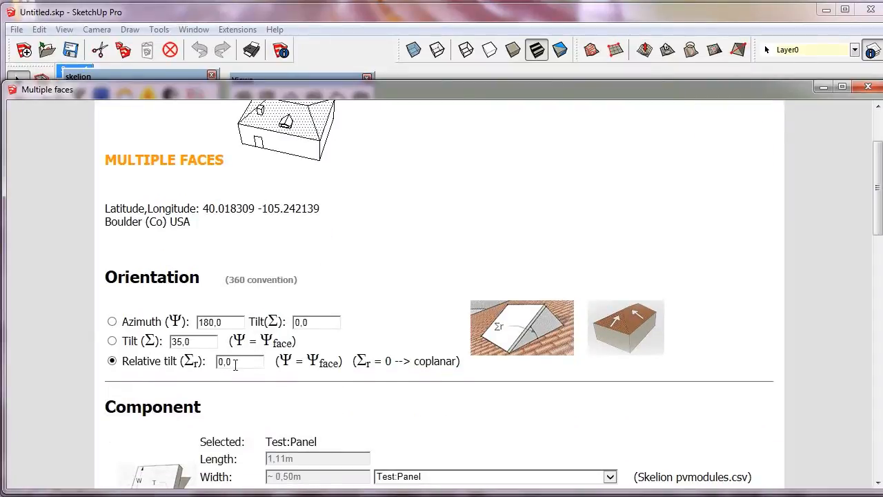
pyautogui.scroll(-3)
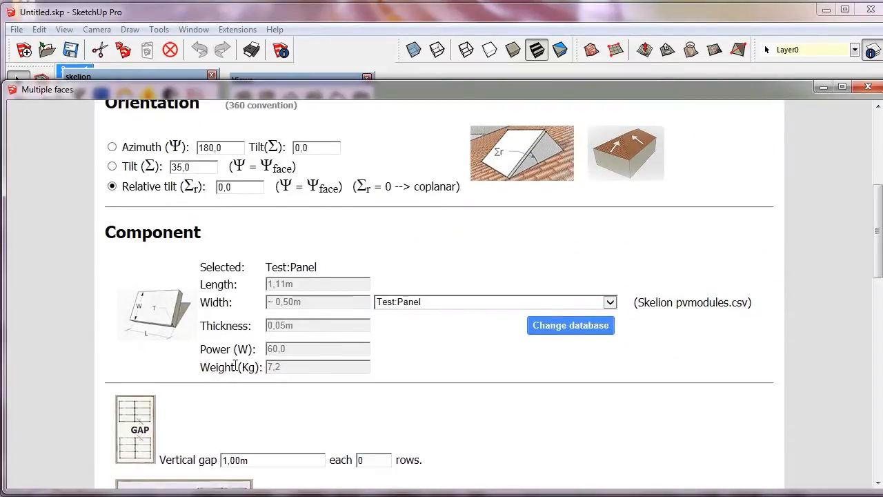
pyautogui.scroll(-3)
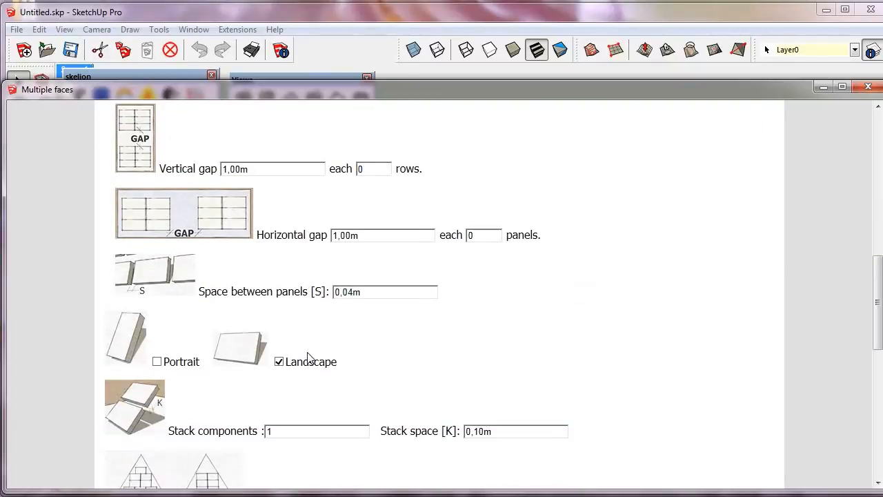
pyautogui.scroll(-3)
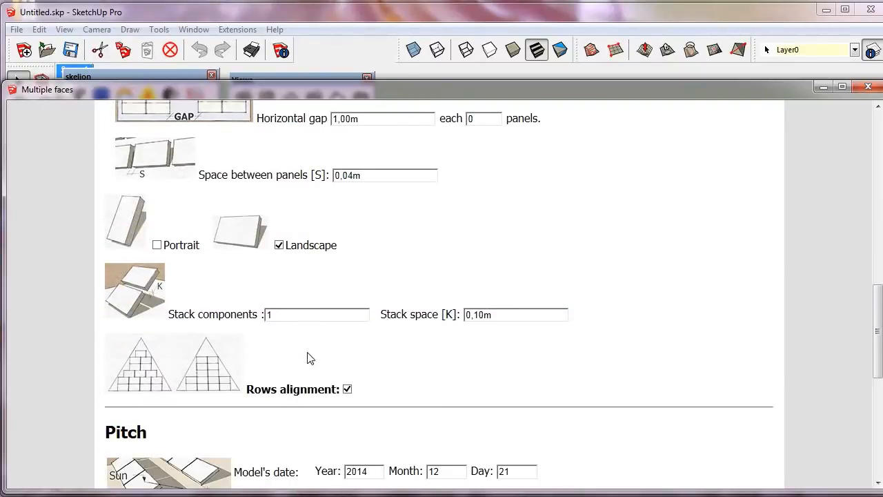
pyautogui.scroll(-3)
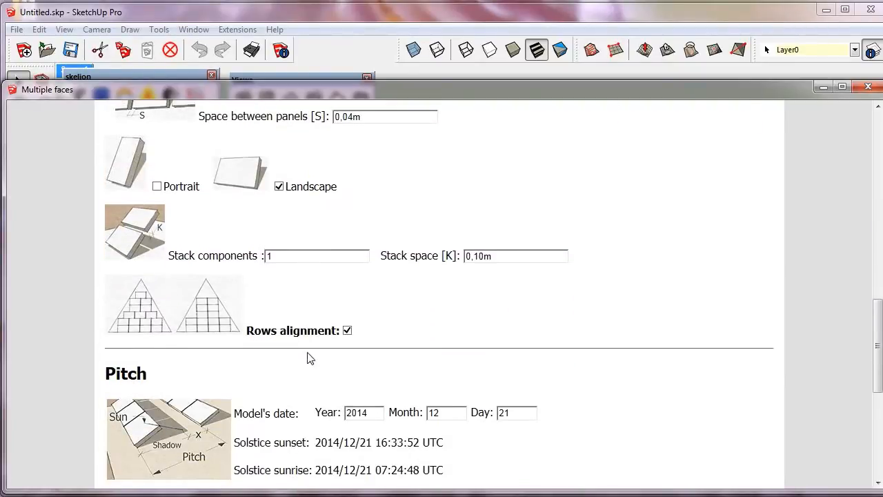
pyautogui.scroll(-3)
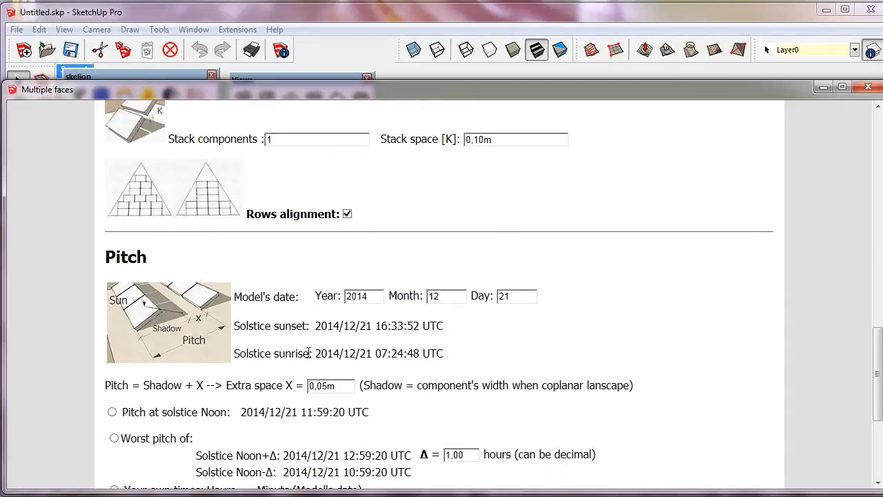
pyautogui.scroll(-3)
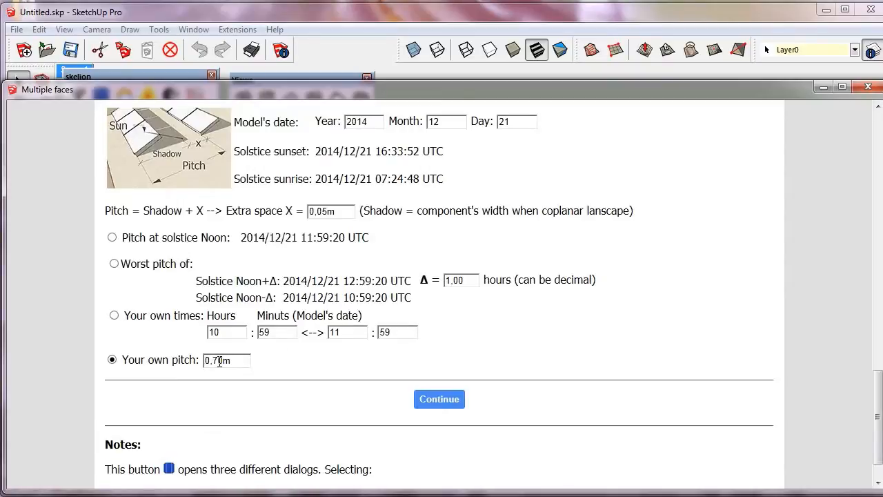
pyautogui.tripleClick(226, 360)
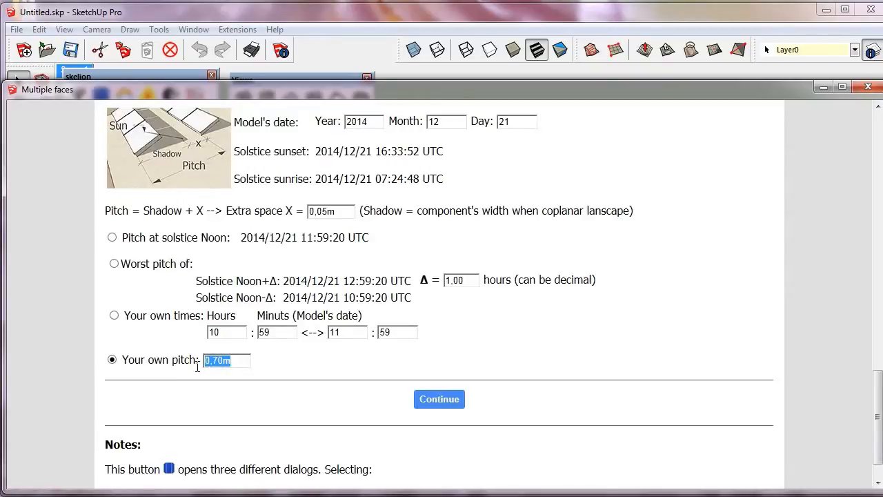
pyautogui.write('60cm')
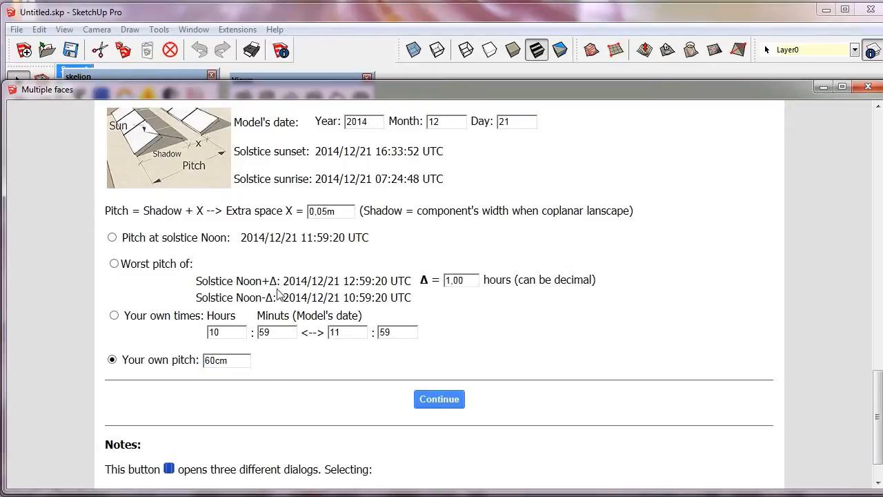
pyautogui.click(439, 399)
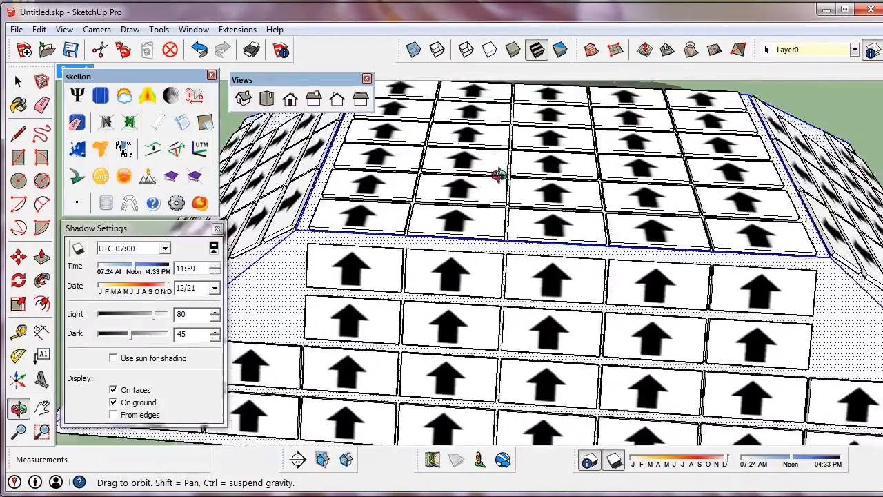
# Step: Orbit around the building to inspect the panel rows on every face
pyautogui.moveTo(497, 172); pyautogui.dragTo(476, 187)
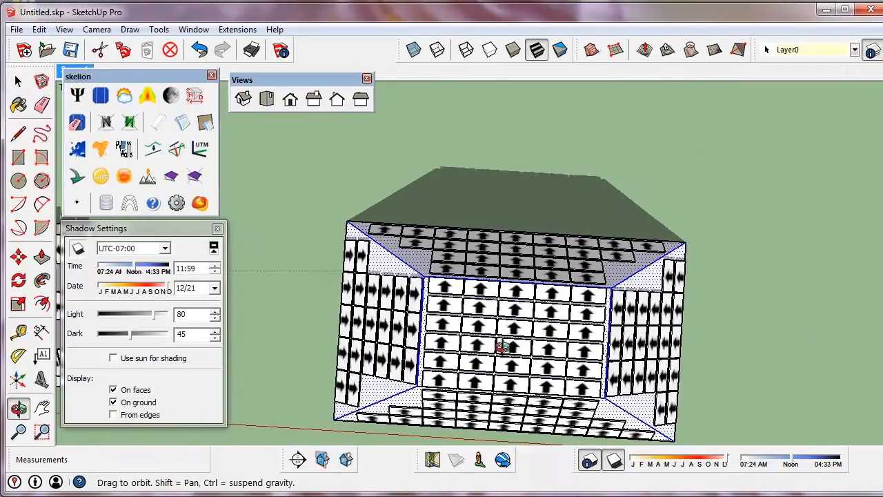
pyautogui.moveTo(497, 345); pyautogui.dragTo(397, 190)
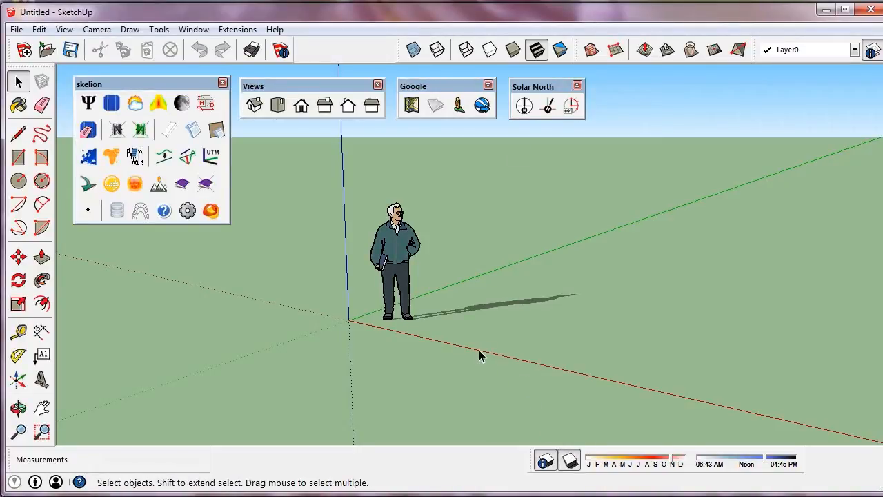
# Step: Reach the model's Geo-location settings, dismiss manual coordinates and start Add Location from the map
pyautogui.click(193, 29)
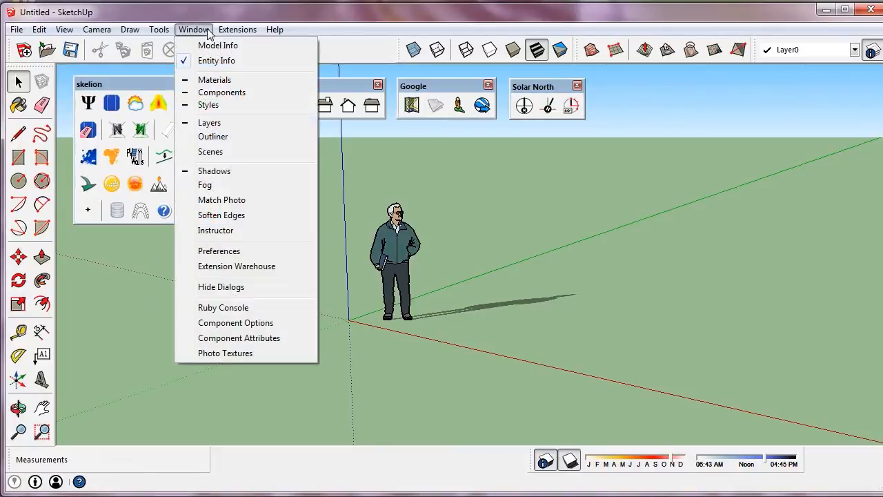
pyautogui.click(218, 44)
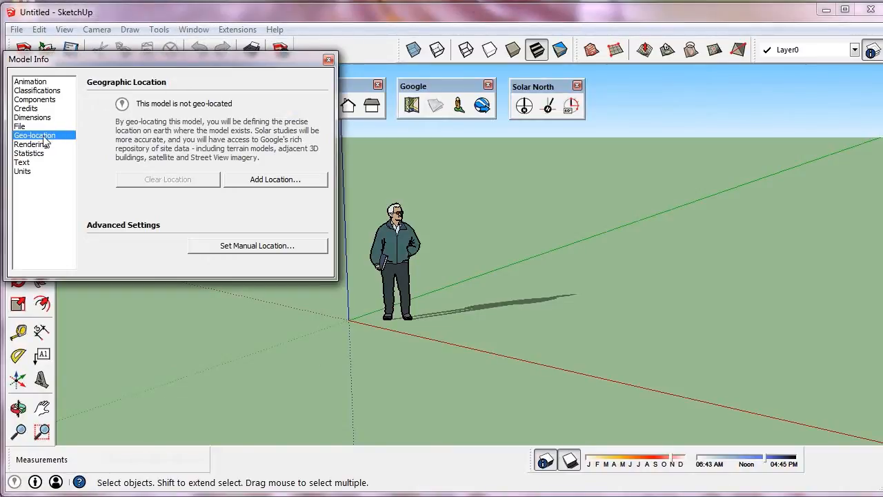
pyautogui.click(257, 246)
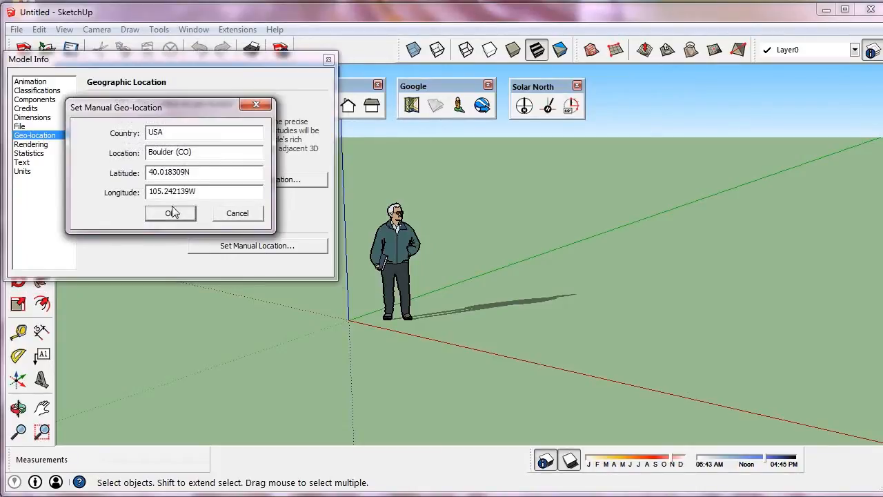
pyautogui.click(171, 212)
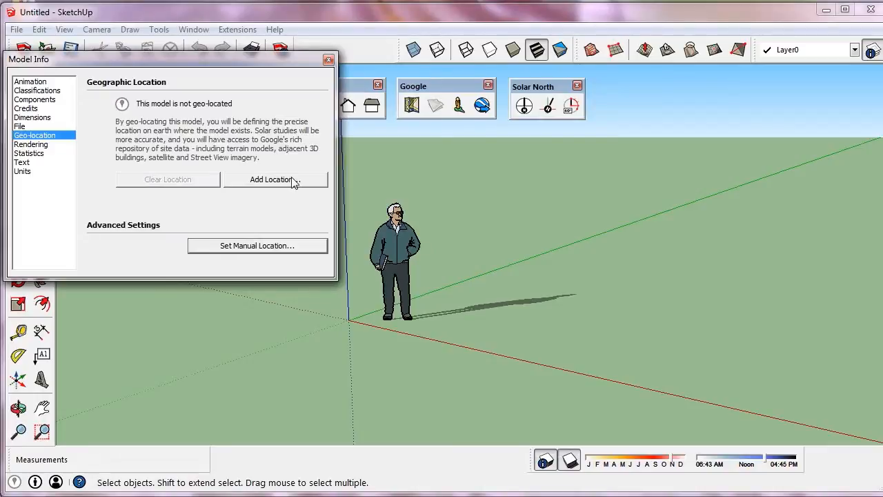
pyautogui.moveTo(367, 55)
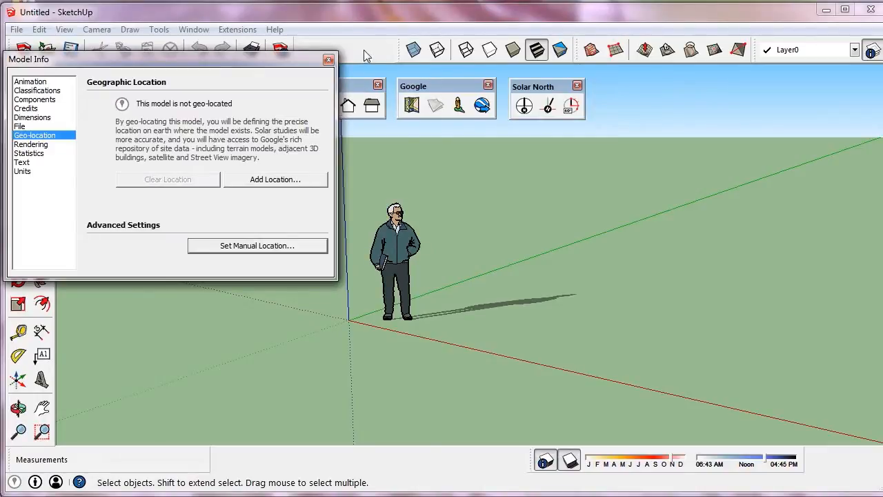
pyautogui.click(329, 58)
pyautogui.write('tokio')
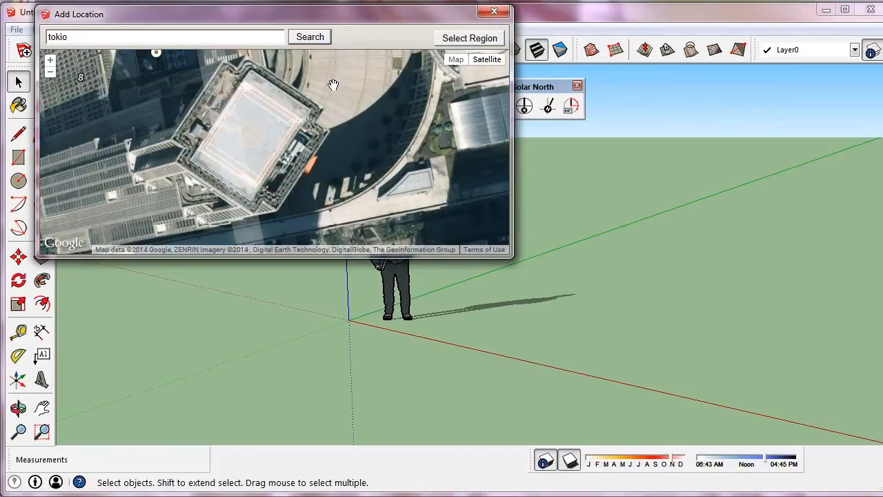
# Step: Grab the selected Tokyo map region into the model and view it from the top, zoomed to extents
pyautogui.click(470, 38)
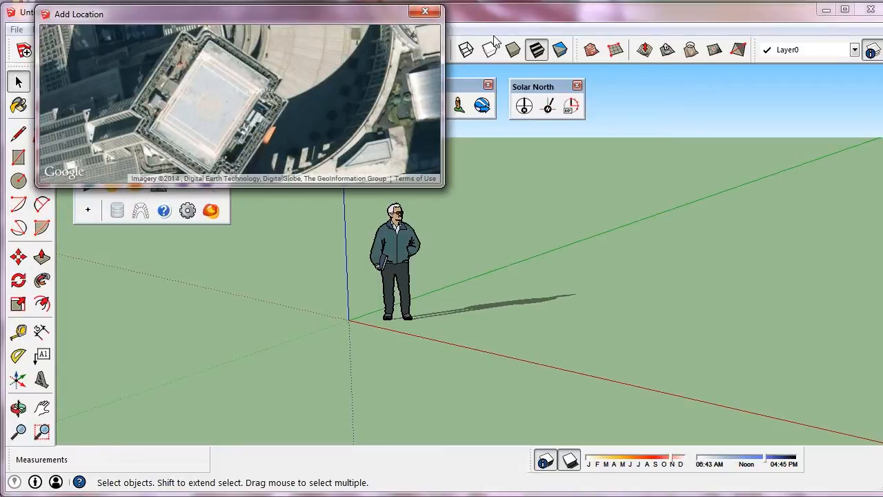
pyautogui.click(425, 11)
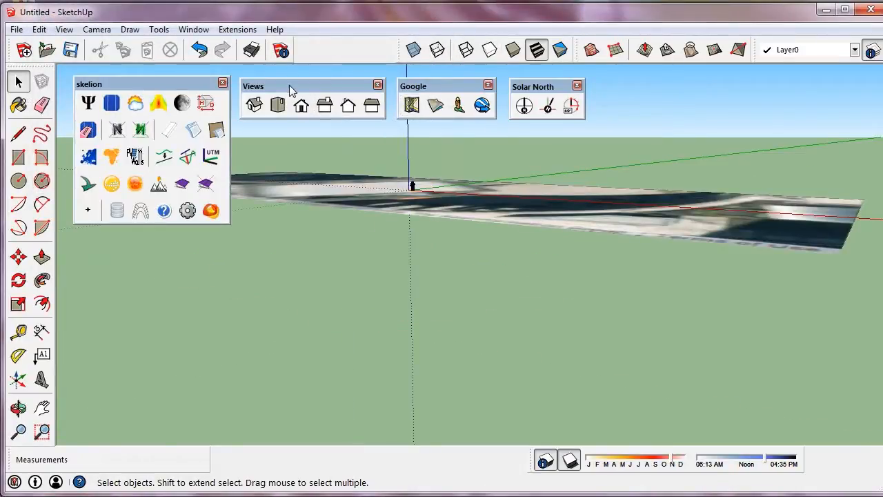
pyautogui.click(278, 104)
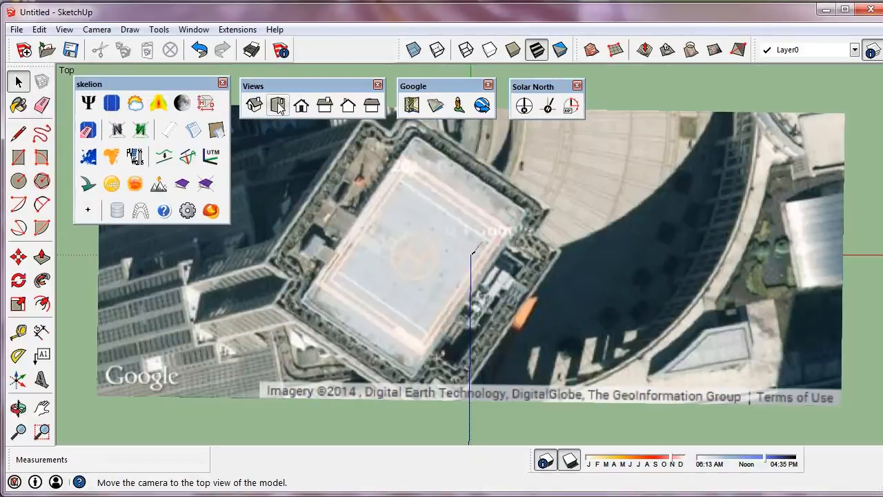
pyautogui.click(278, 105)
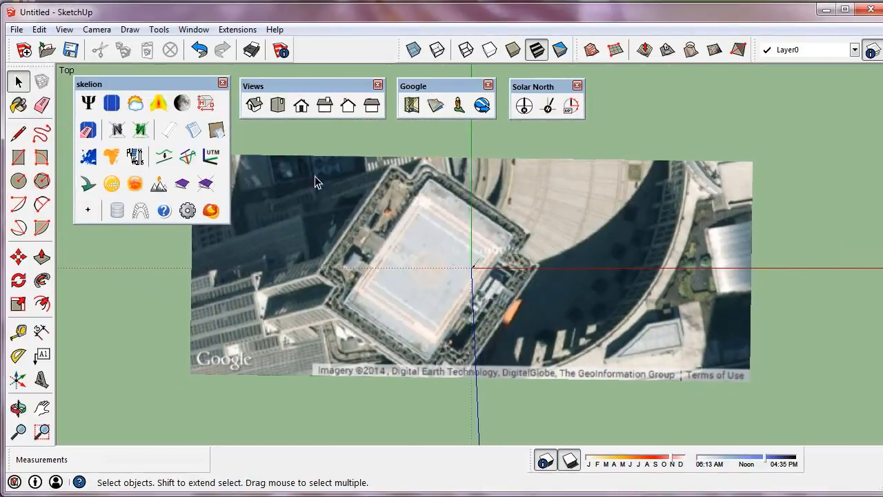
pyautogui.moveTo(726, 159)
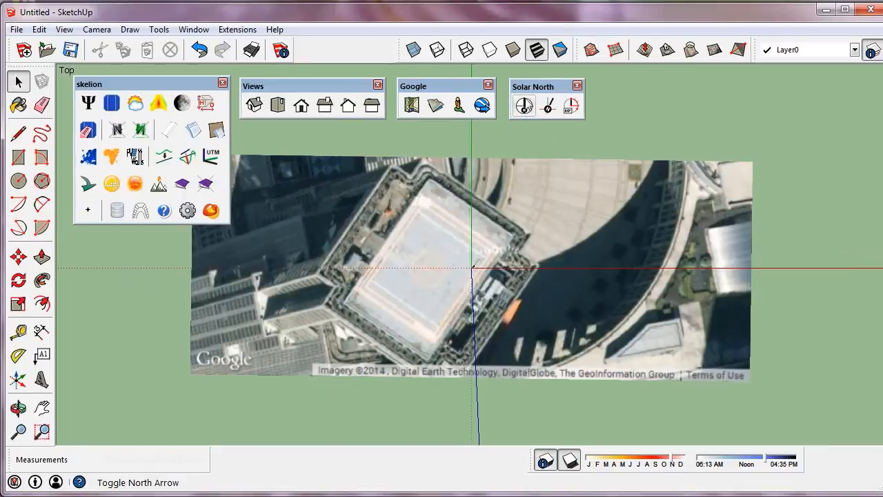
pyautogui.moveTo(525, 105)
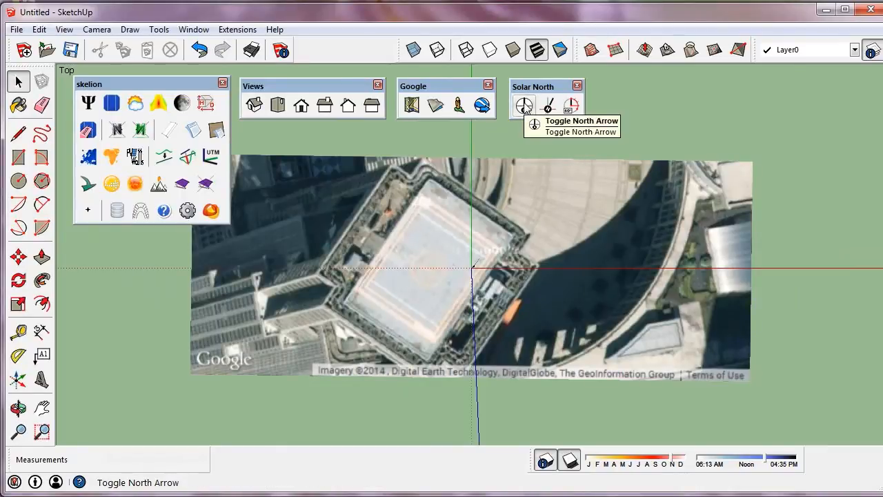
pyautogui.moveTo(464, 143)
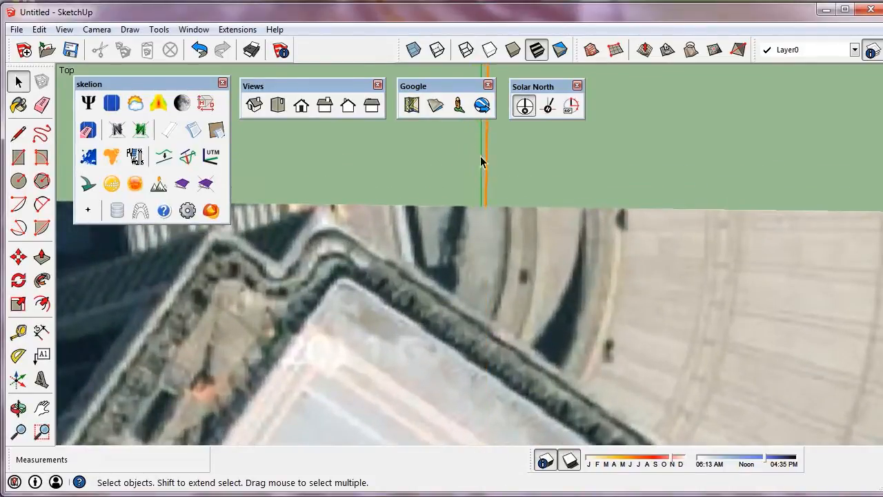
# Step: Set the north angle to 0.0 and reopen the prompt to confirm it reads 0.0
pyautogui.click(570, 105)
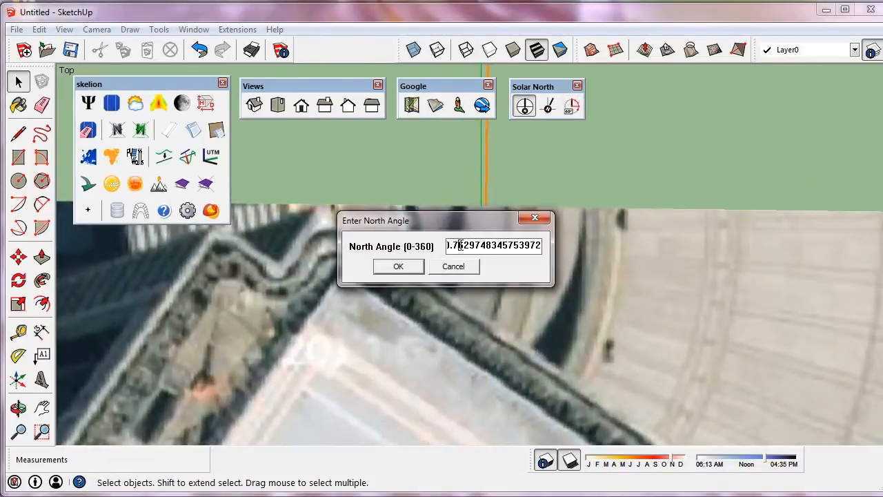
pyautogui.tripleClick(492, 246)
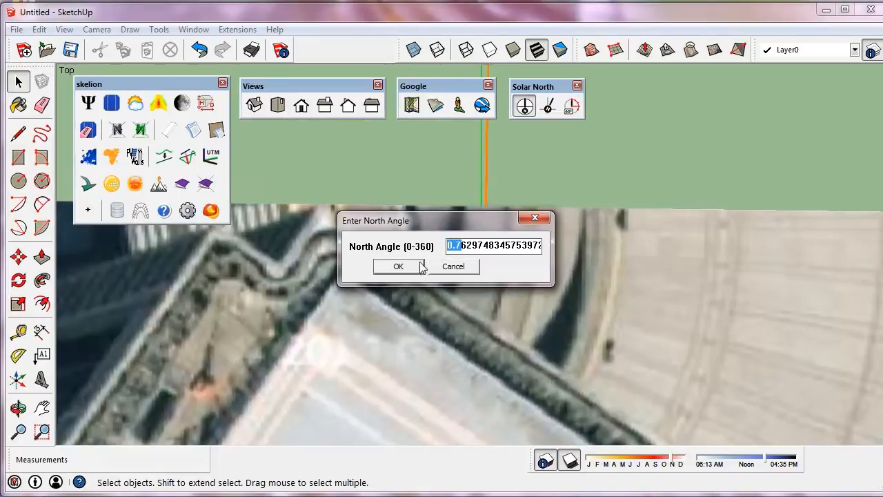
pyautogui.click(397, 267)
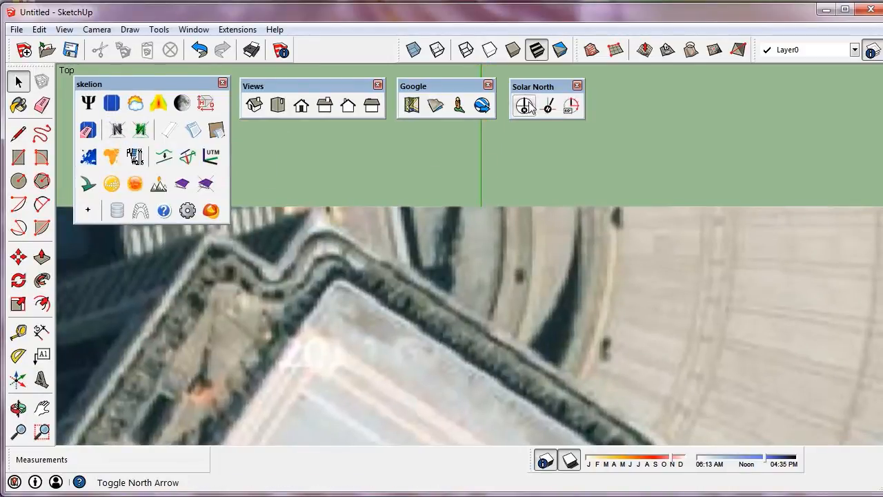
pyautogui.click(571, 104)
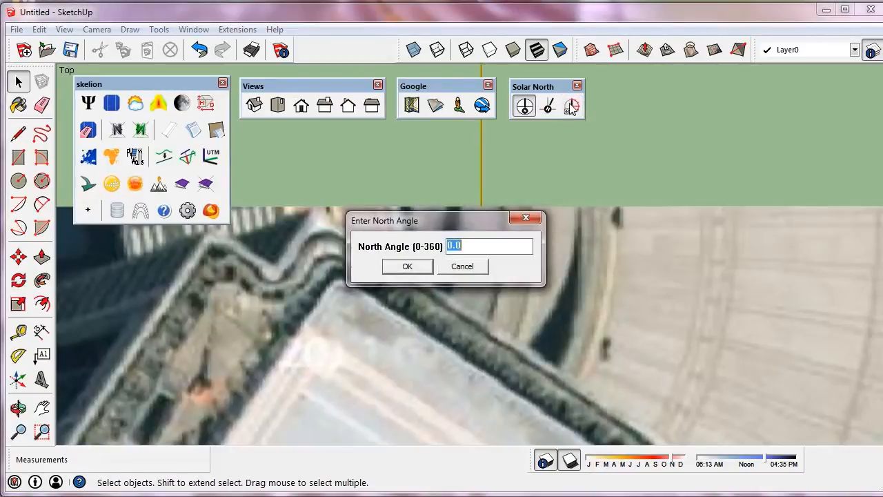